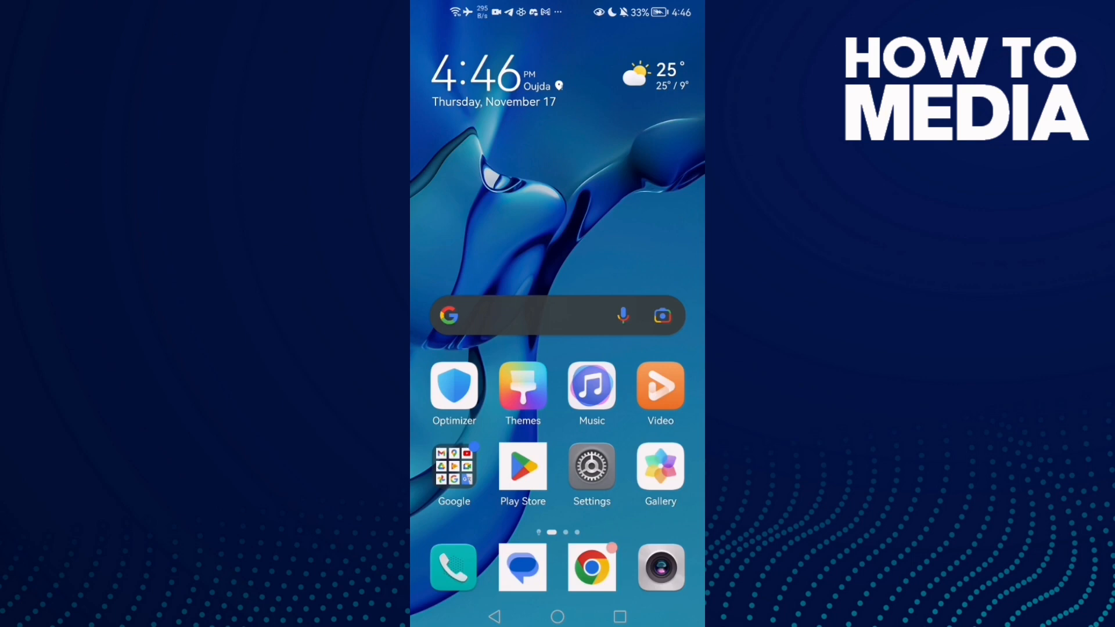
- Bring up the Play Store listing for Telegram, which offers an update
{"action": "left_click", "coordinate": [523, 466]}
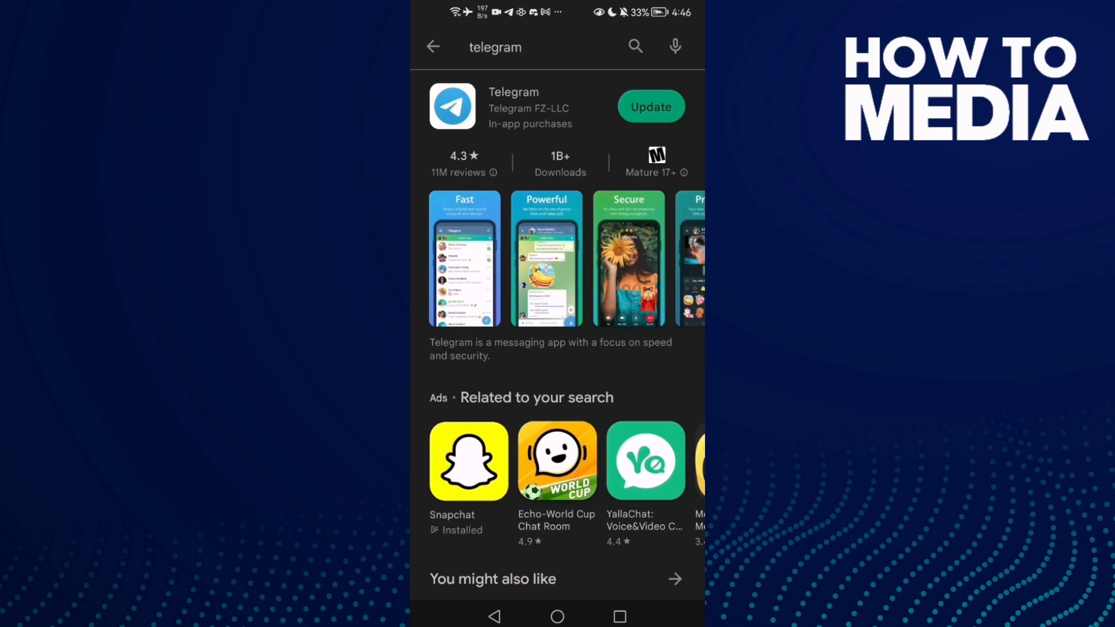
{"action": "left_click", "coordinate": [557, 616]}
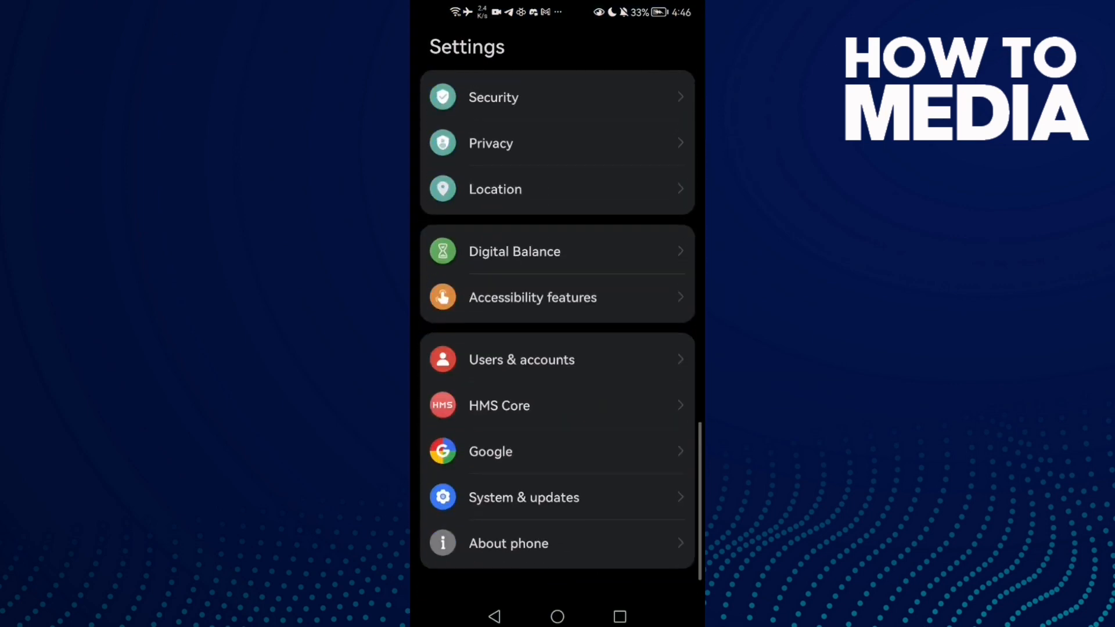
- Search the installed apps list for 'teleg' so Telegram (212 MB) is the only match
{"action": "scroll", "scroll_direction": "up", "scroll_amount": 3}
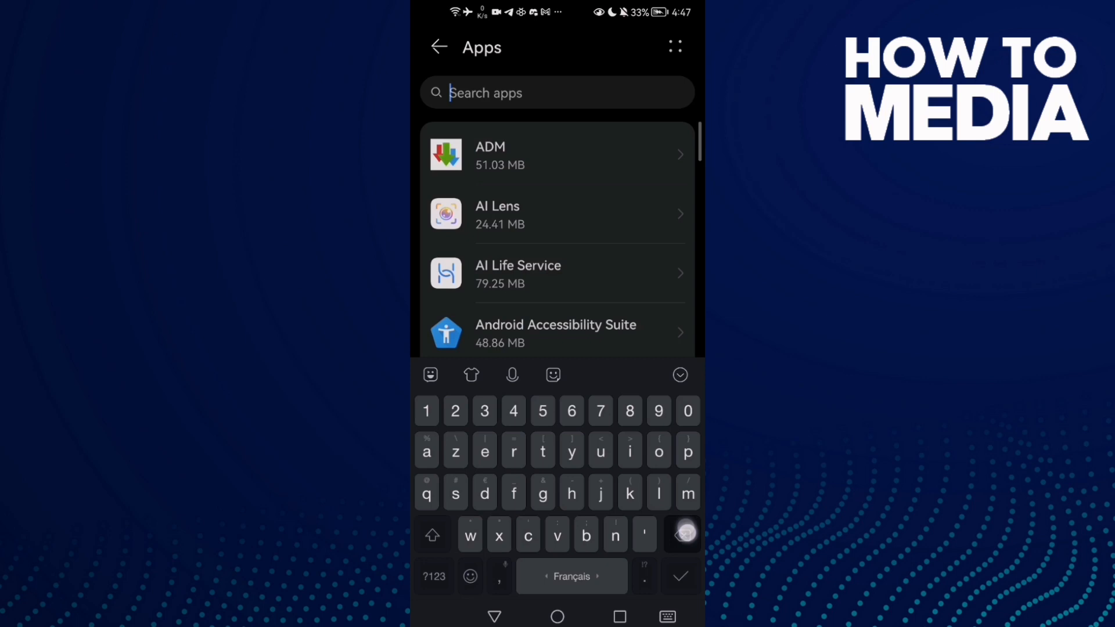
{"action": "type", "text": "teleg"}
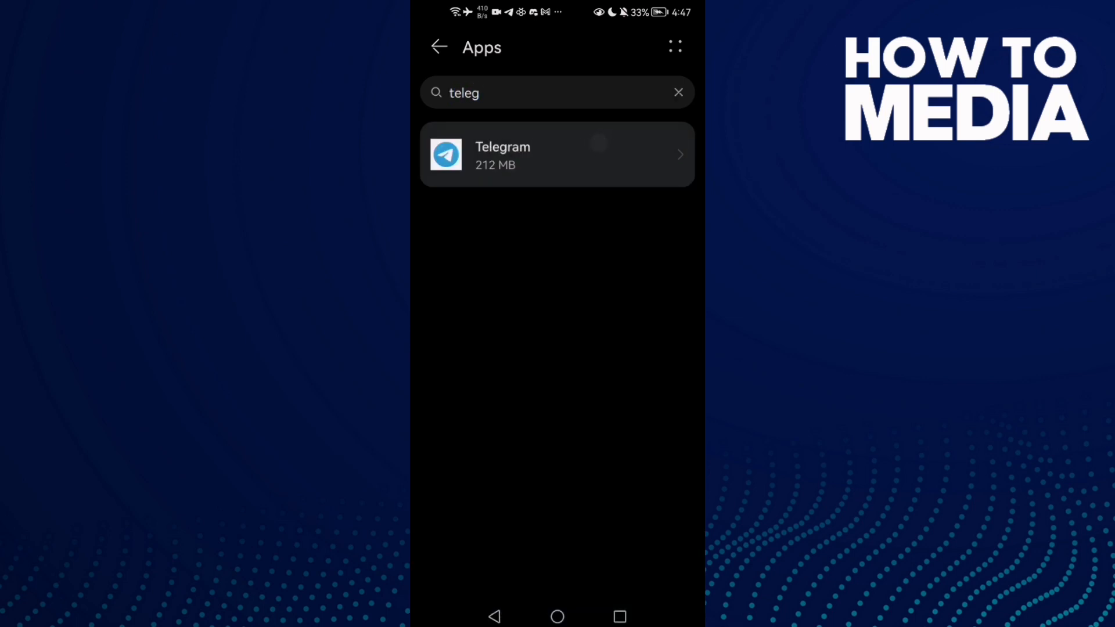
- Clear Telegram's cache from its Storage page down to 0 B and return to App info
{"action": "left_click", "coordinate": [556, 154]}
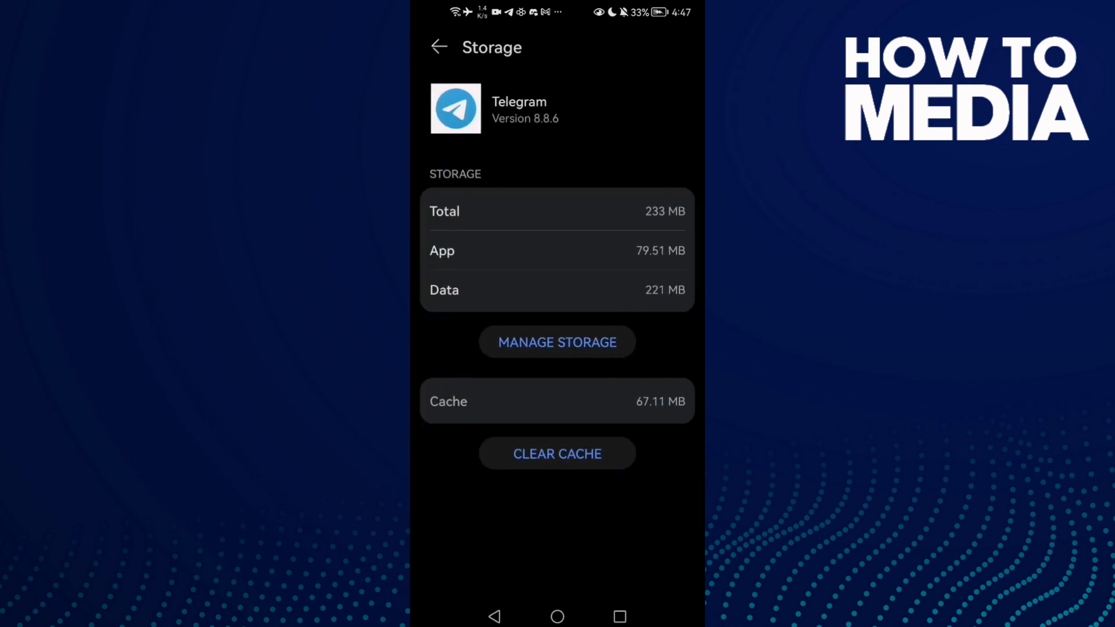
{"action": "left_click", "coordinate": [556, 455]}
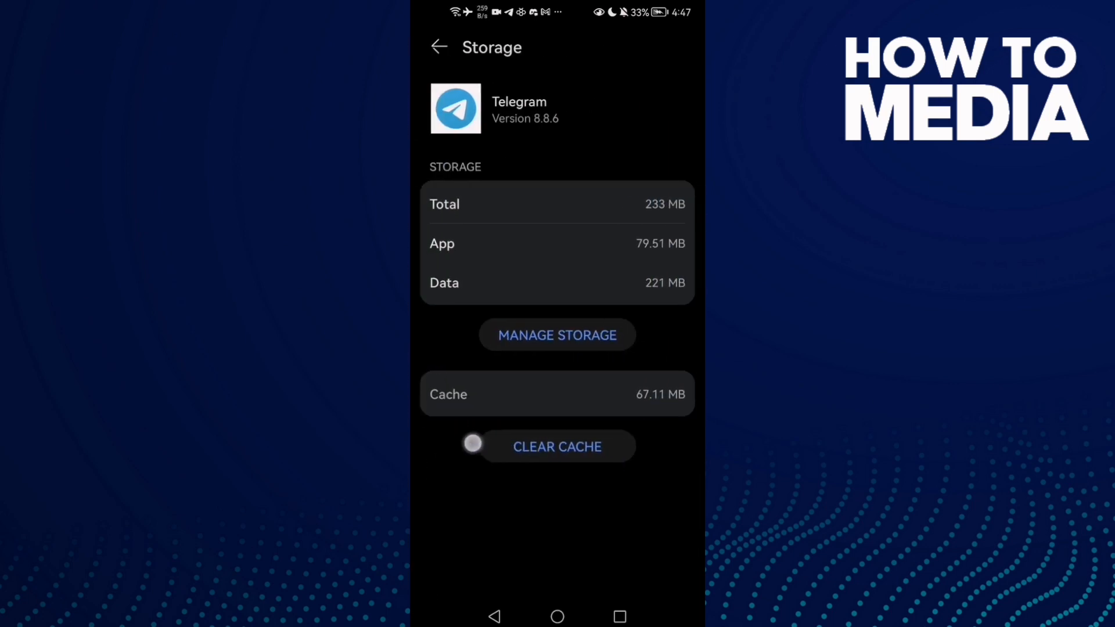
{"action": "left_click", "coordinate": [556, 446]}
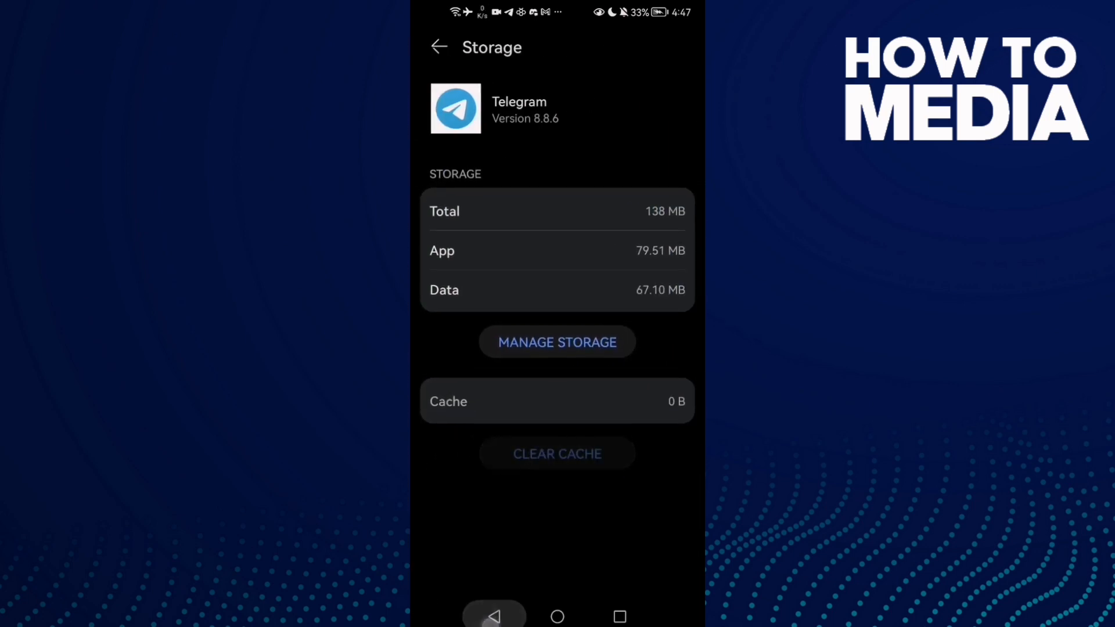
{"action": "left_click", "coordinate": [439, 46]}
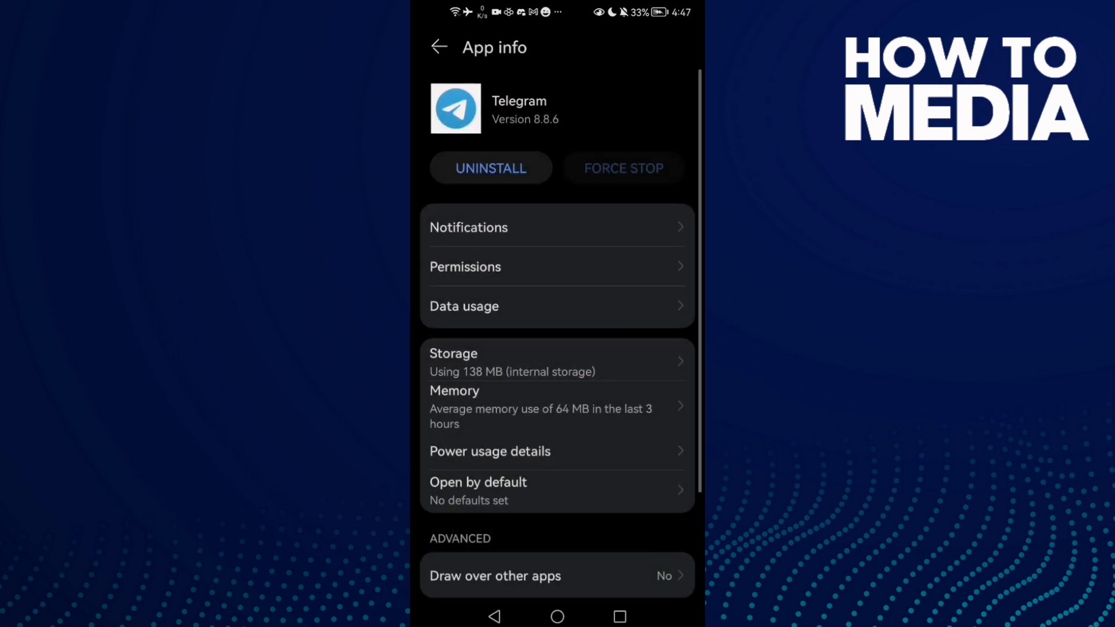
- Review Telegram's Background data under Data usage, then return to the home screen
{"action": "left_click", "coordinate": [463, 306]}
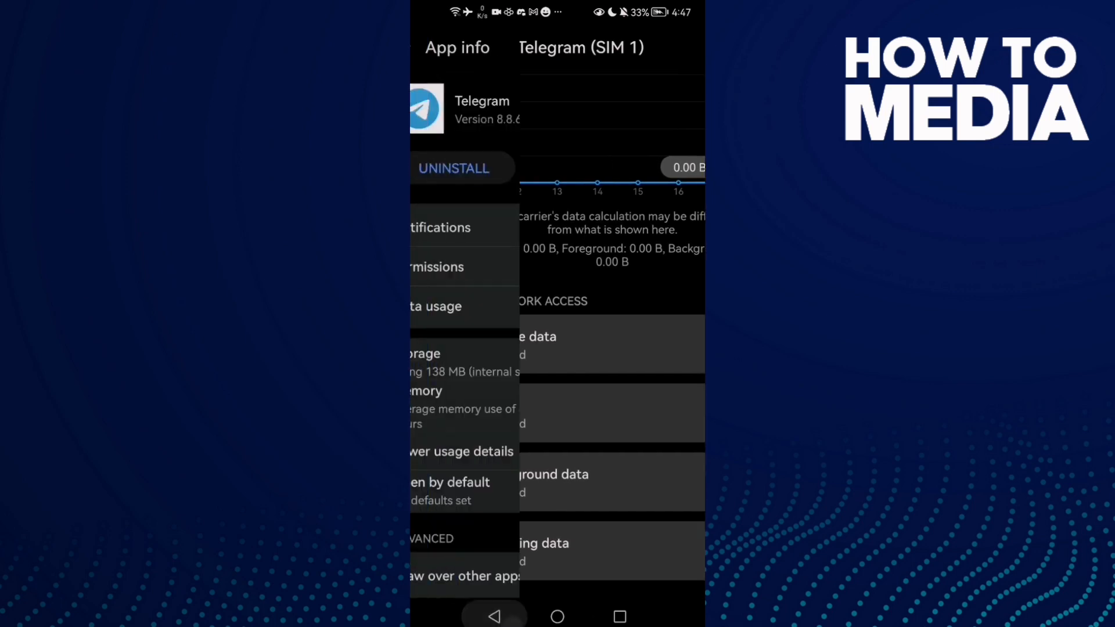
{"action": "left_click", "coordinate": [556, 616]}
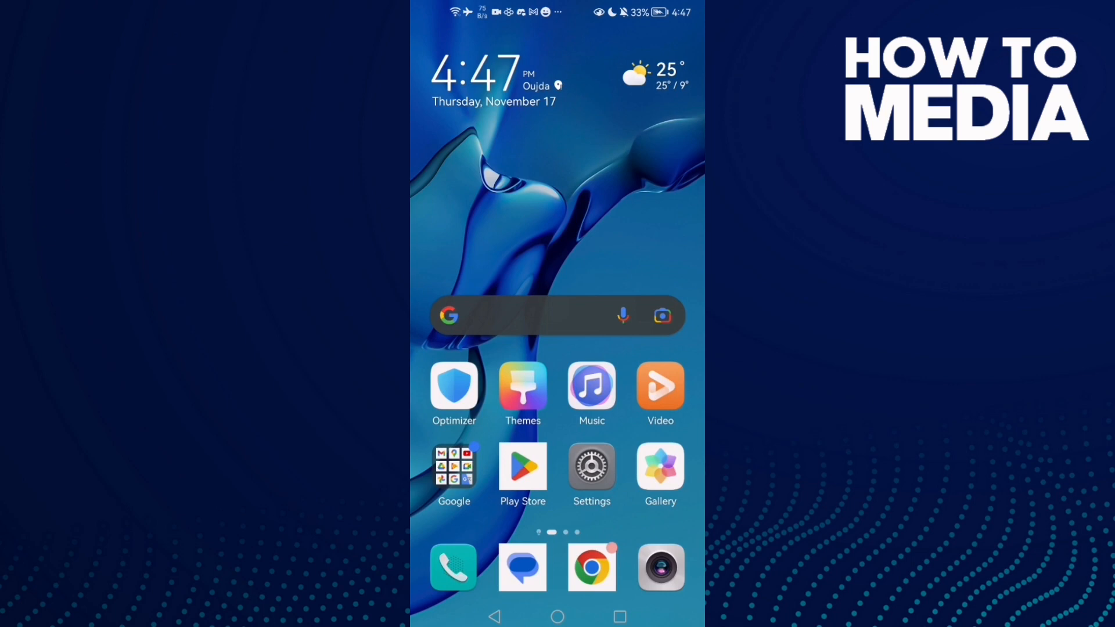